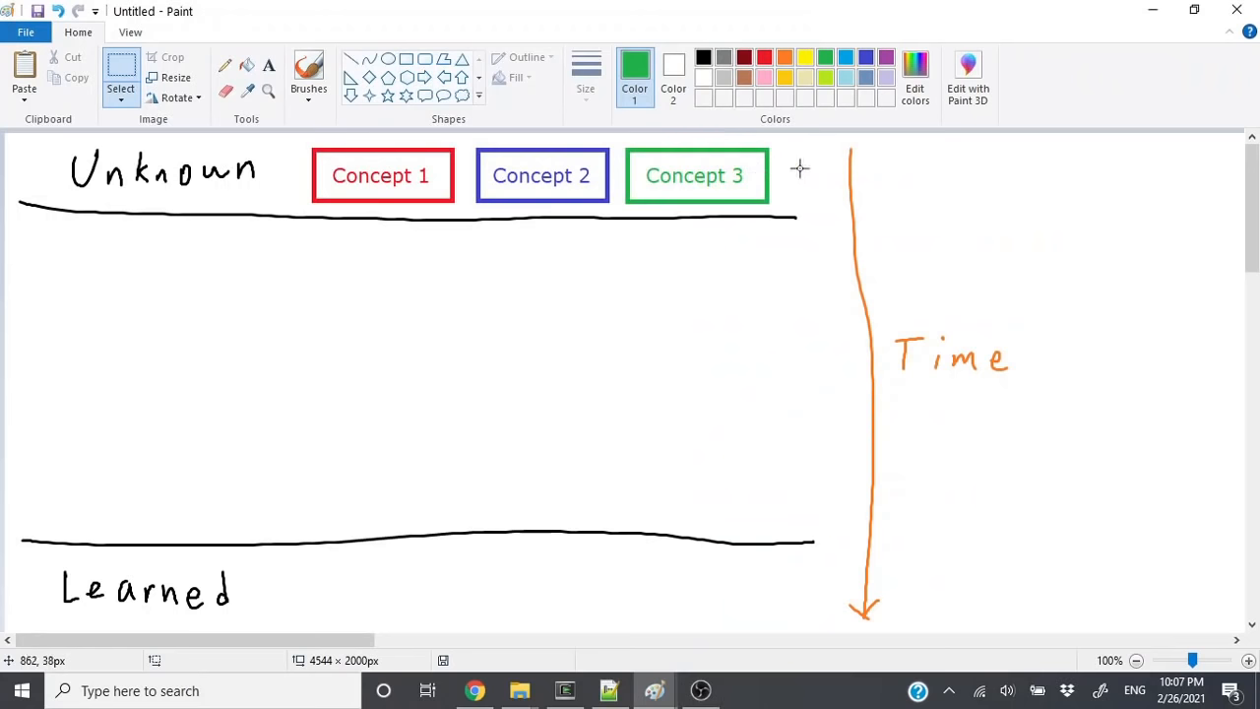
mouse_move(843, 202)
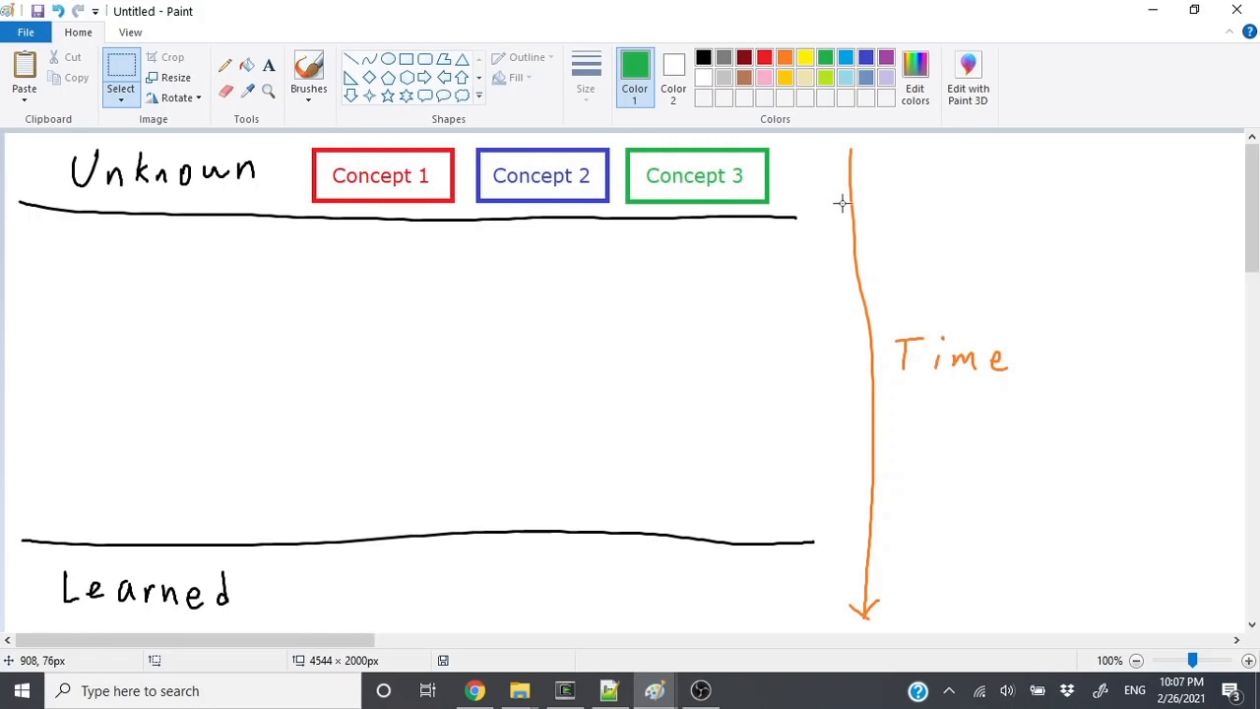
mouse_move(1043, 384)
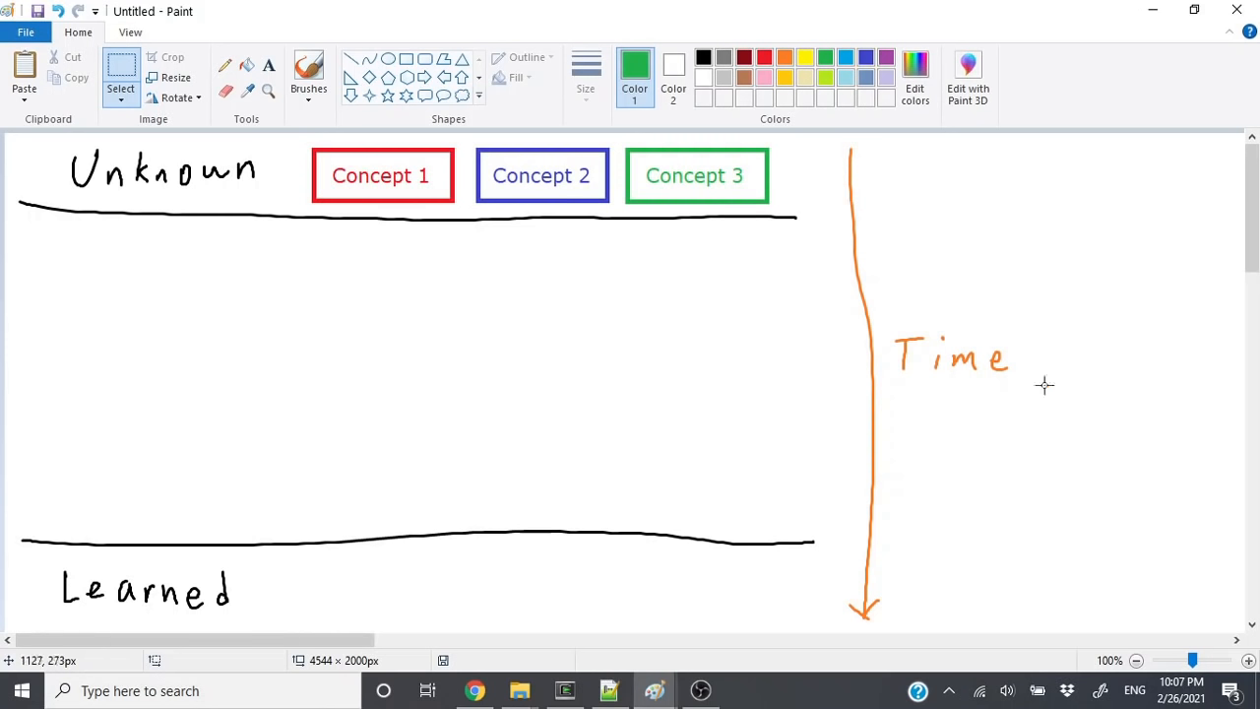
mouse_move(850, 429)
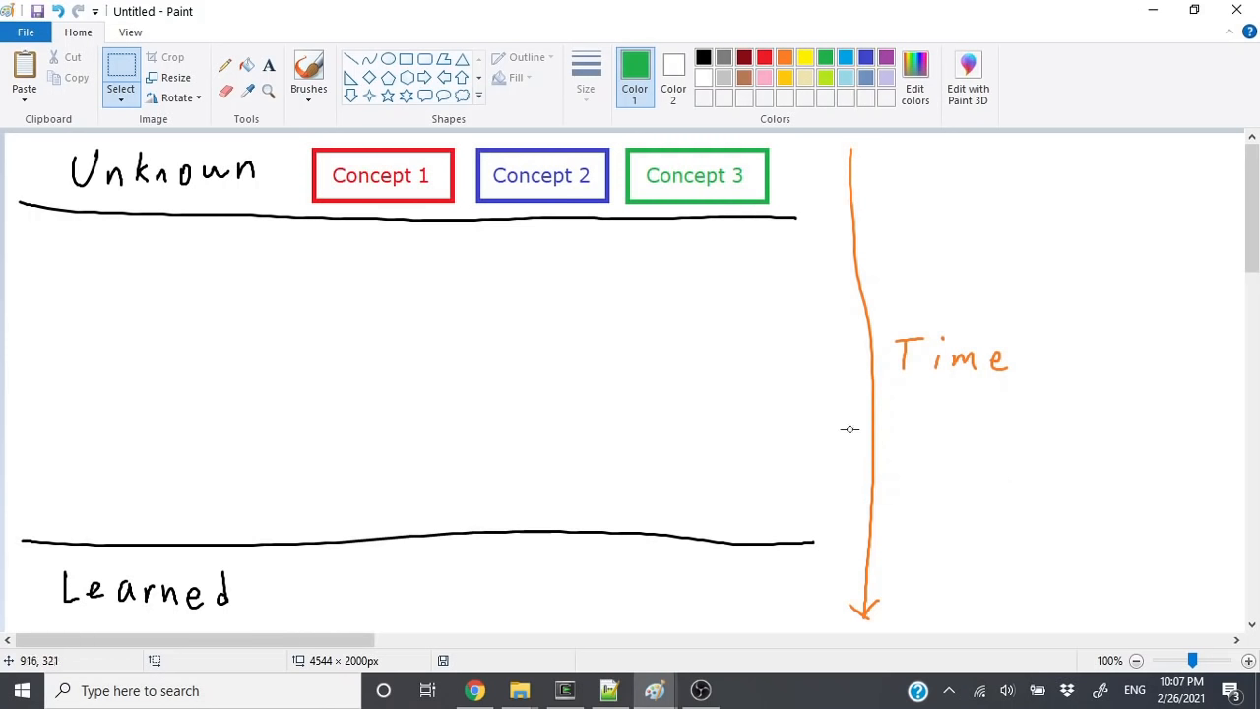
mouse_move(476, 228)
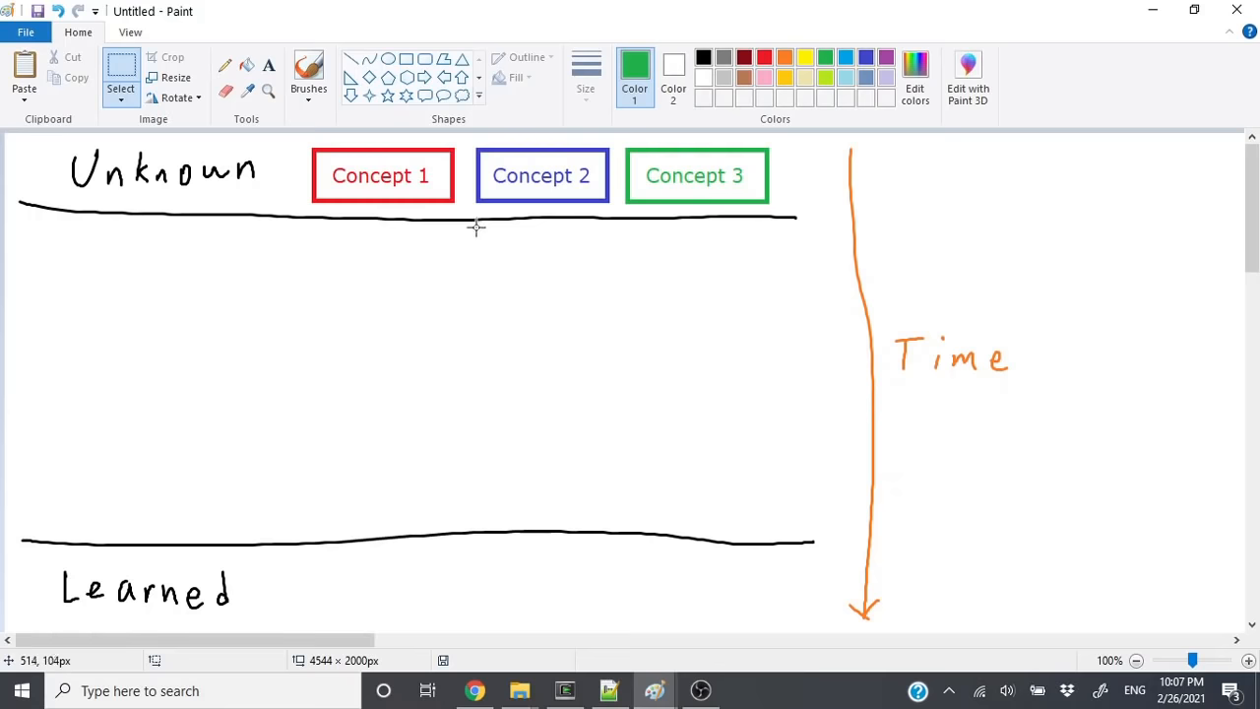
- Select the Concept 1 box and drag it down out of the Unknown row toward the middle
left_click_drag(317, 136, 472, 214)
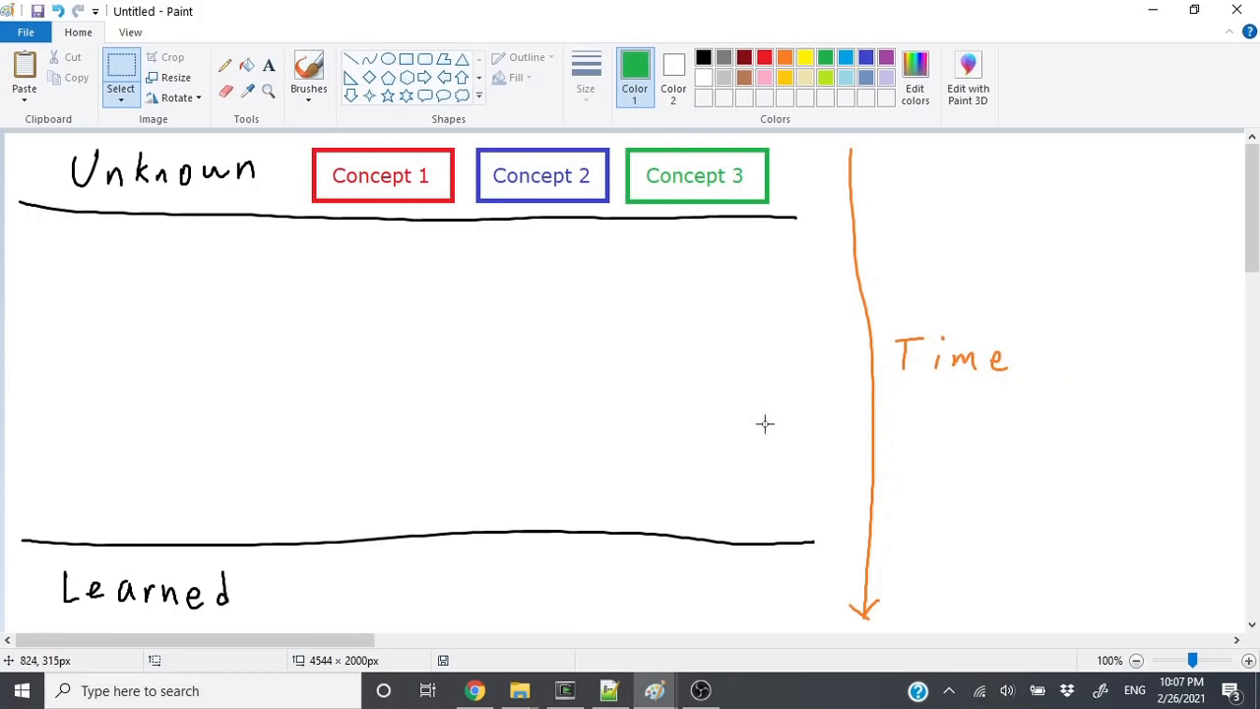
mouse_move(807, 402)
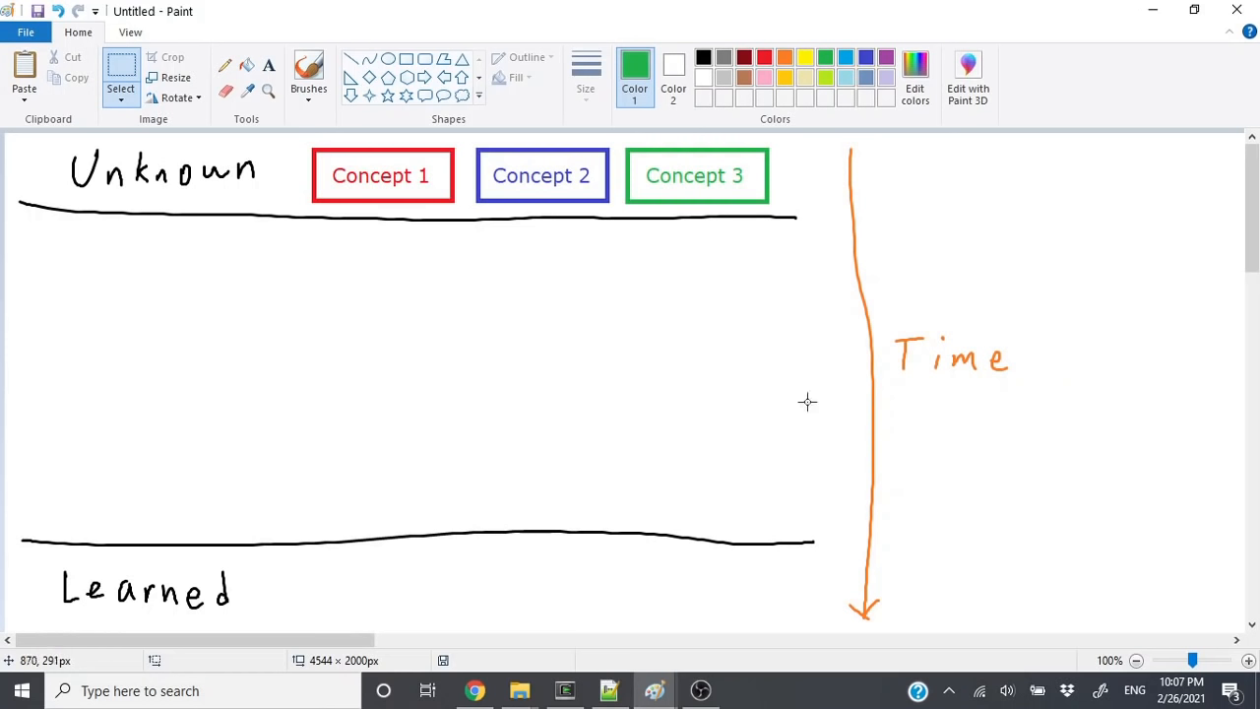
mouse_move(460, 216)
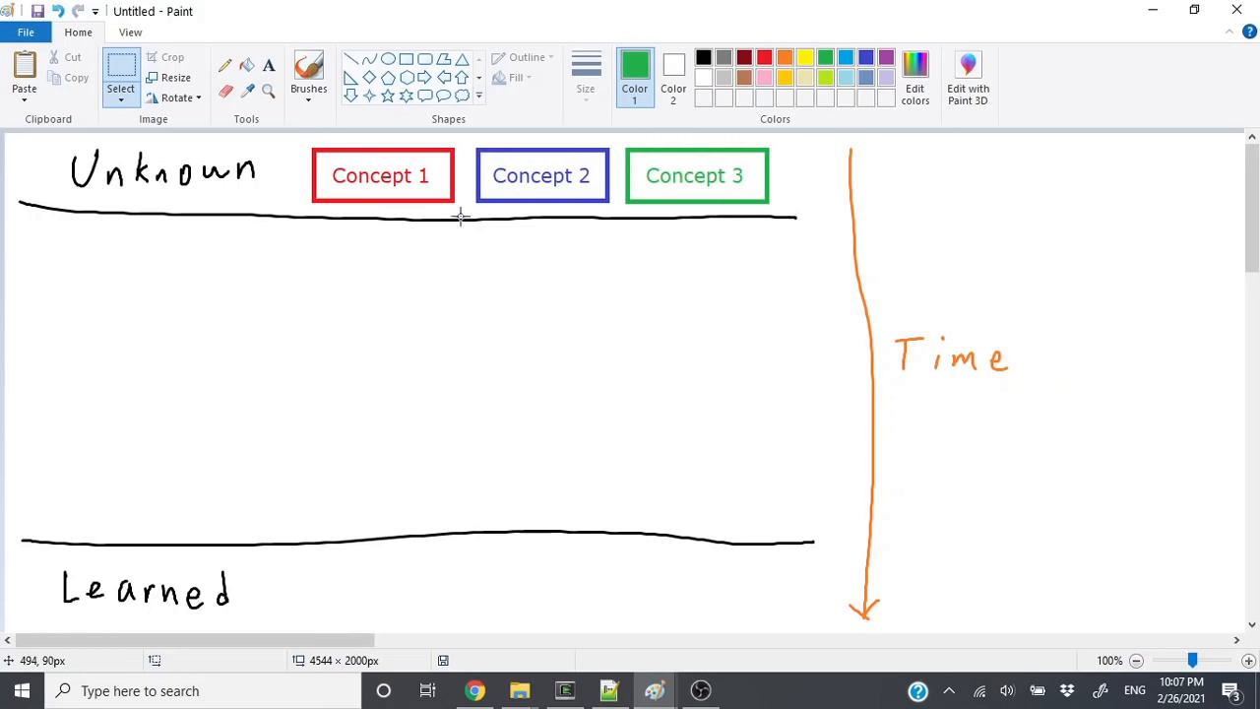
left_click_drag(311, 135, 461, 214)
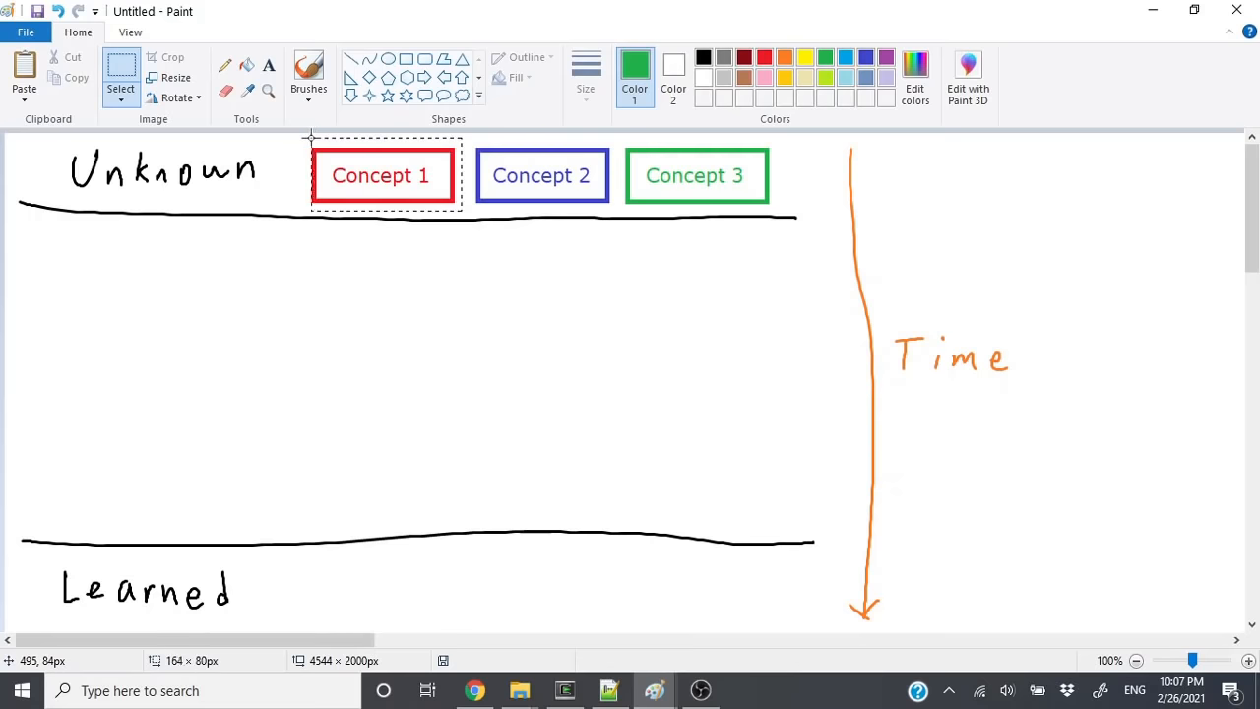
left_click(382, 175)
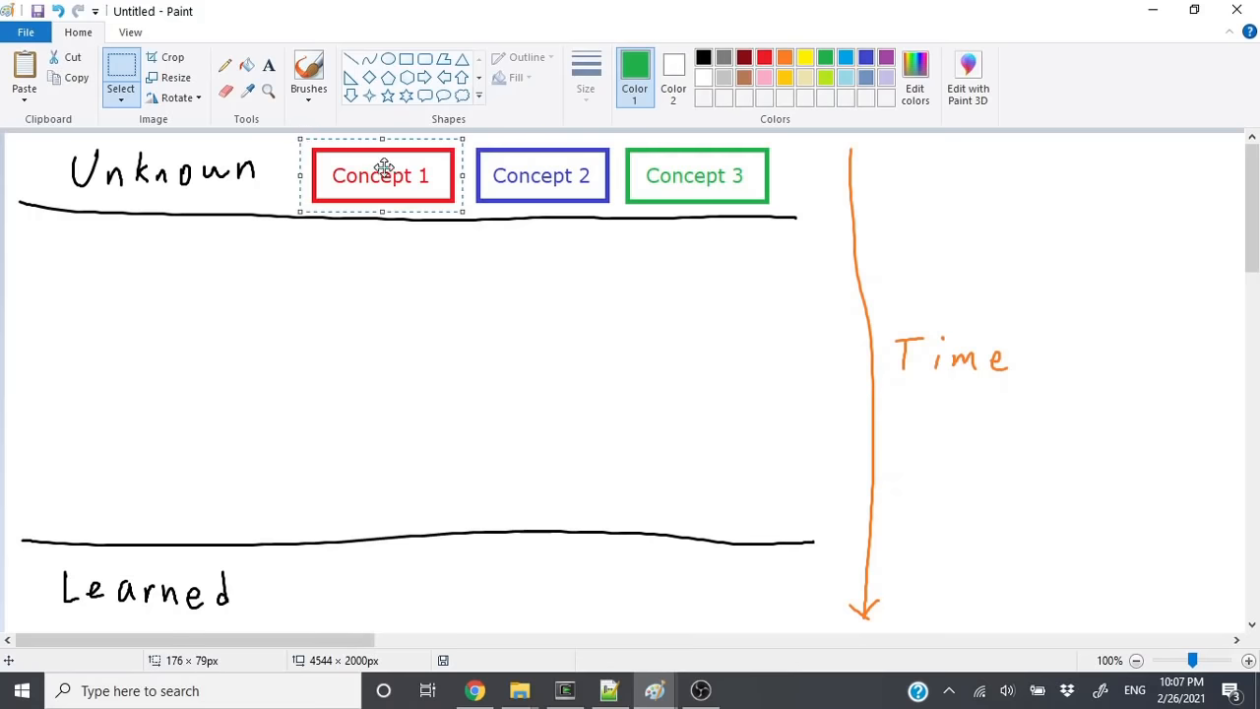
left_click_drag(381, 175, 384, 255)
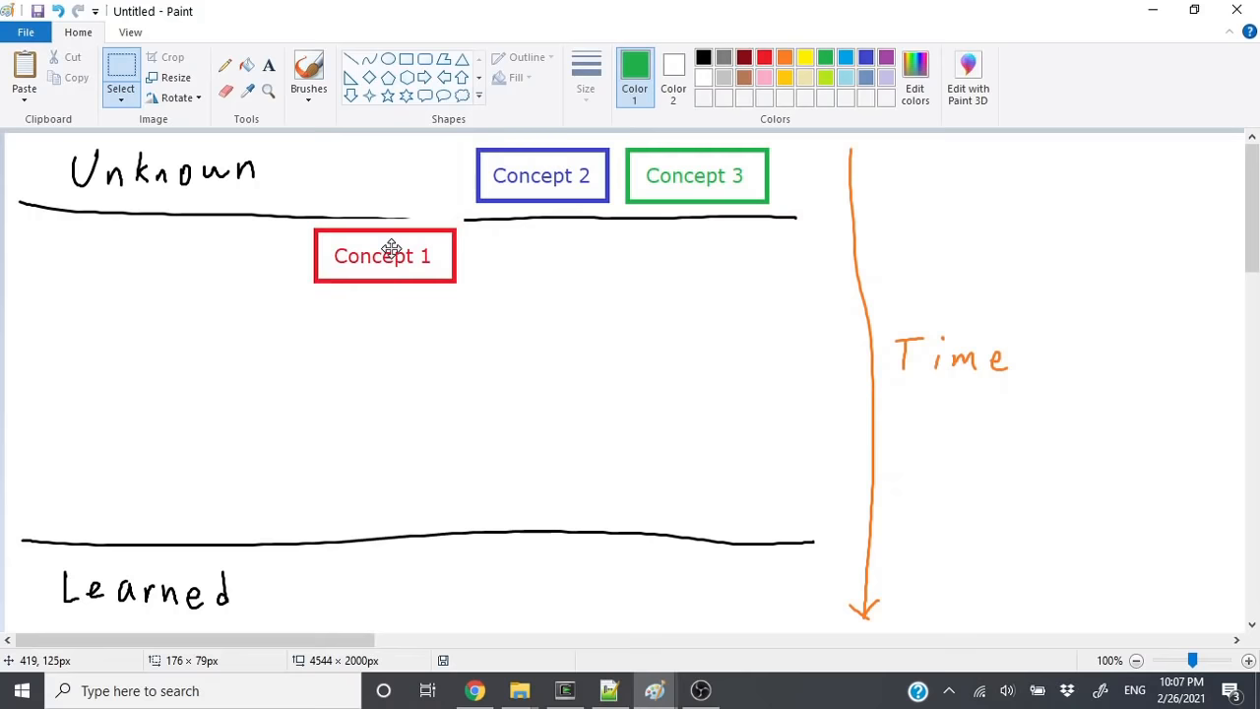
left_click_drag(384, 255, 372, 357)
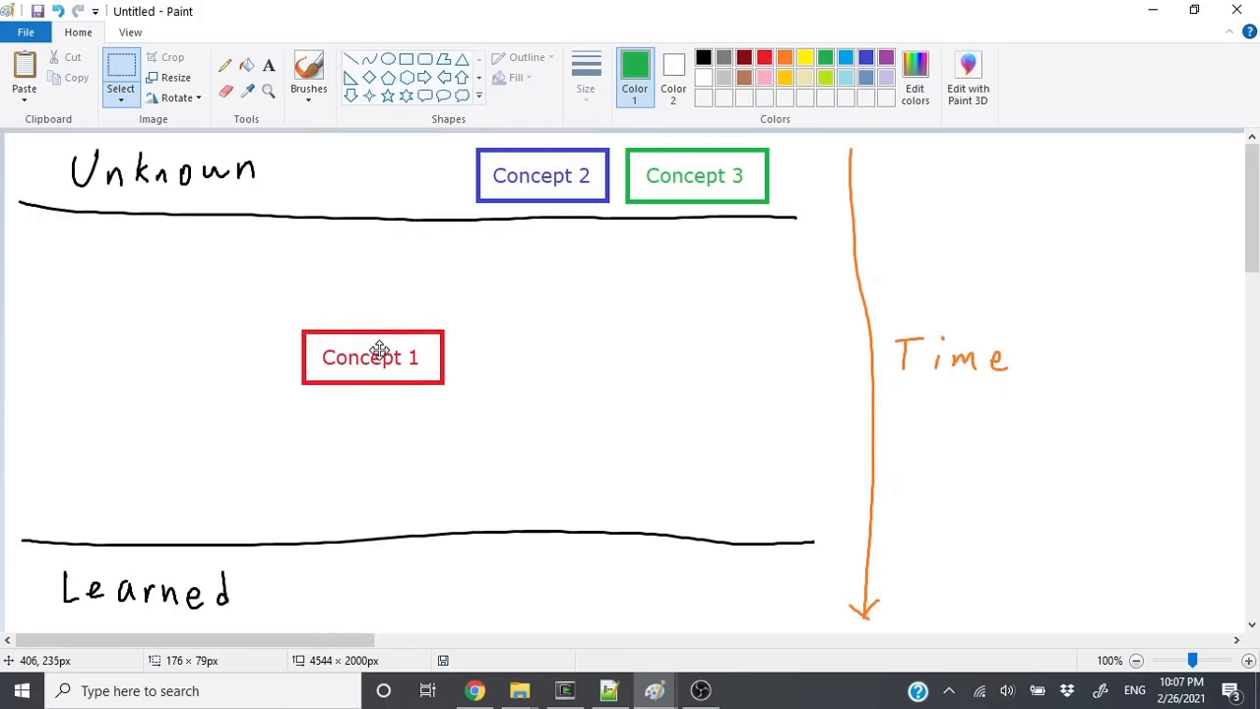
left_click_drag(372, 356, 370, 450)
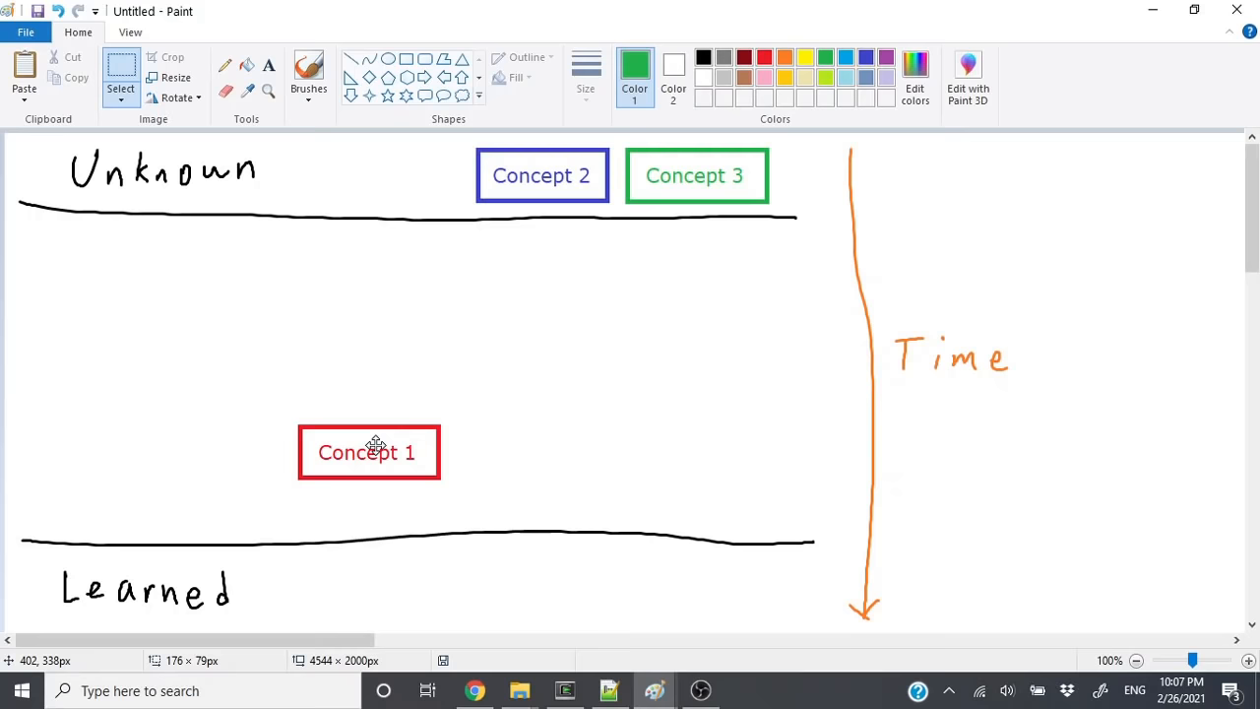
- Place Concept 1 onto the Learned line at the bottom of the diagram
left_click_drag(370, 451, 373, 547)
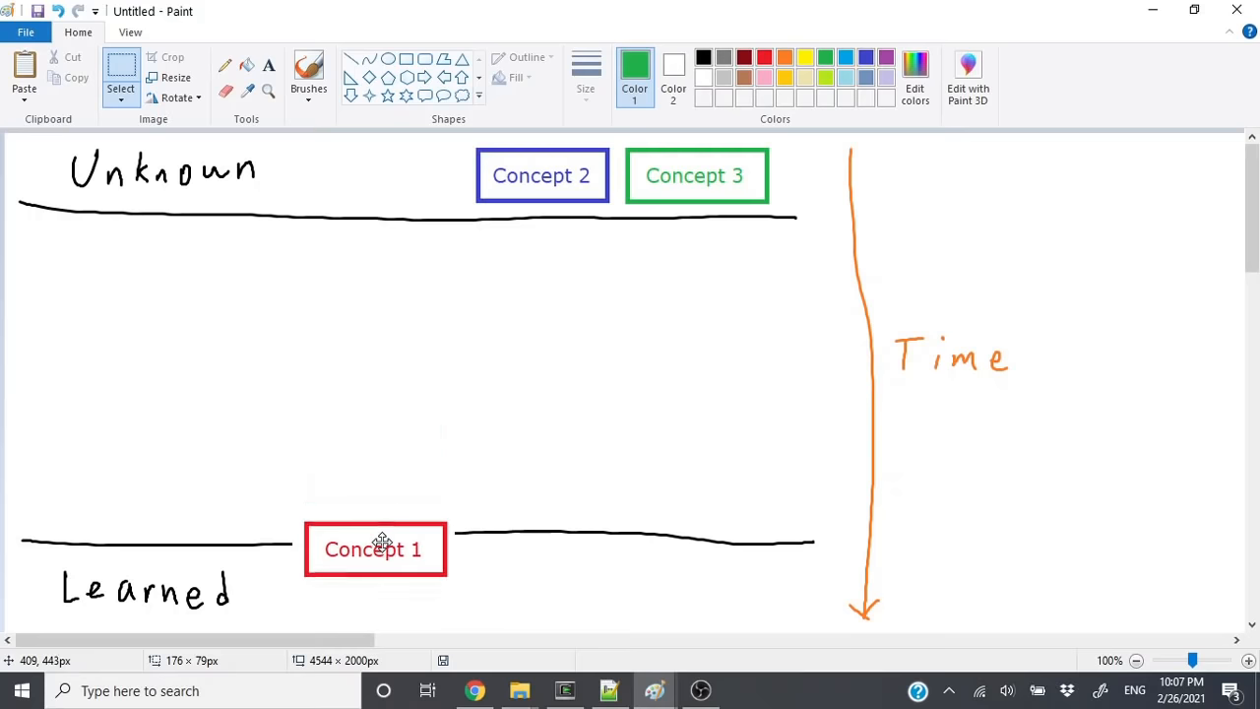
left_click_drag(374, 547, 363, 597)
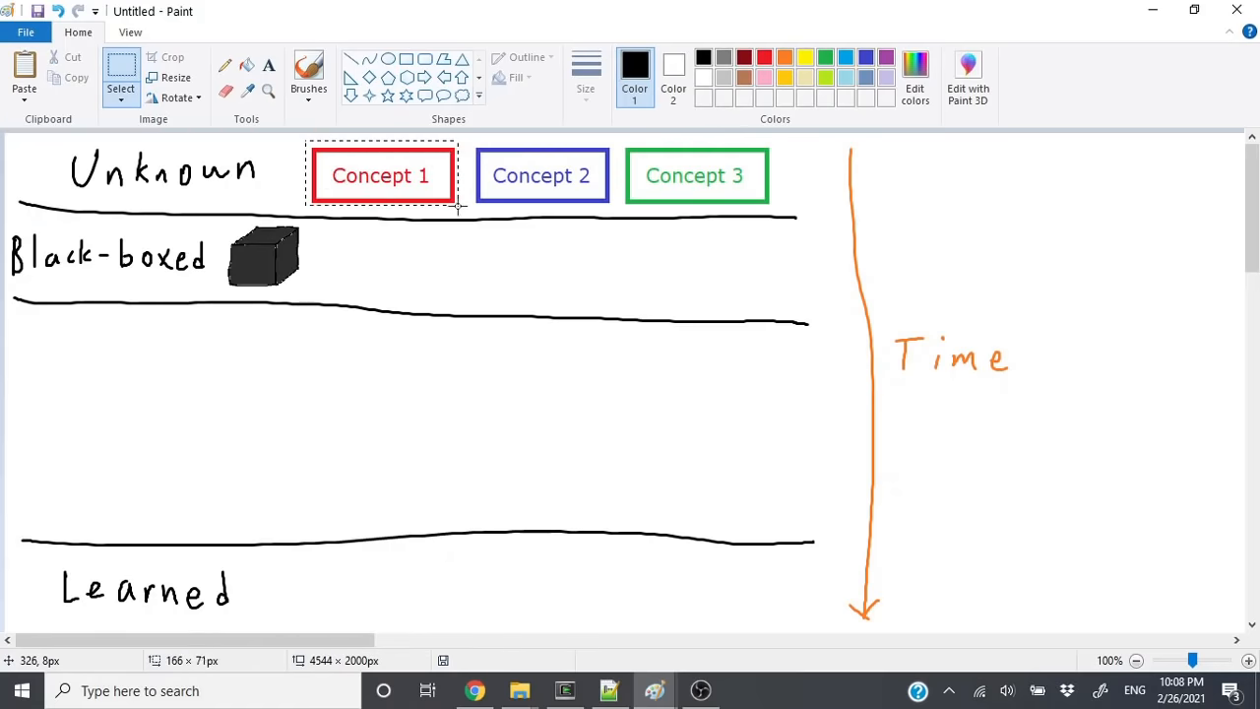
- Drag Concept 1, Concept 2 and Concept 3 from Unknown into the Black-boxed row beside the cube
left_click_drag(382, 175, 385, 230)
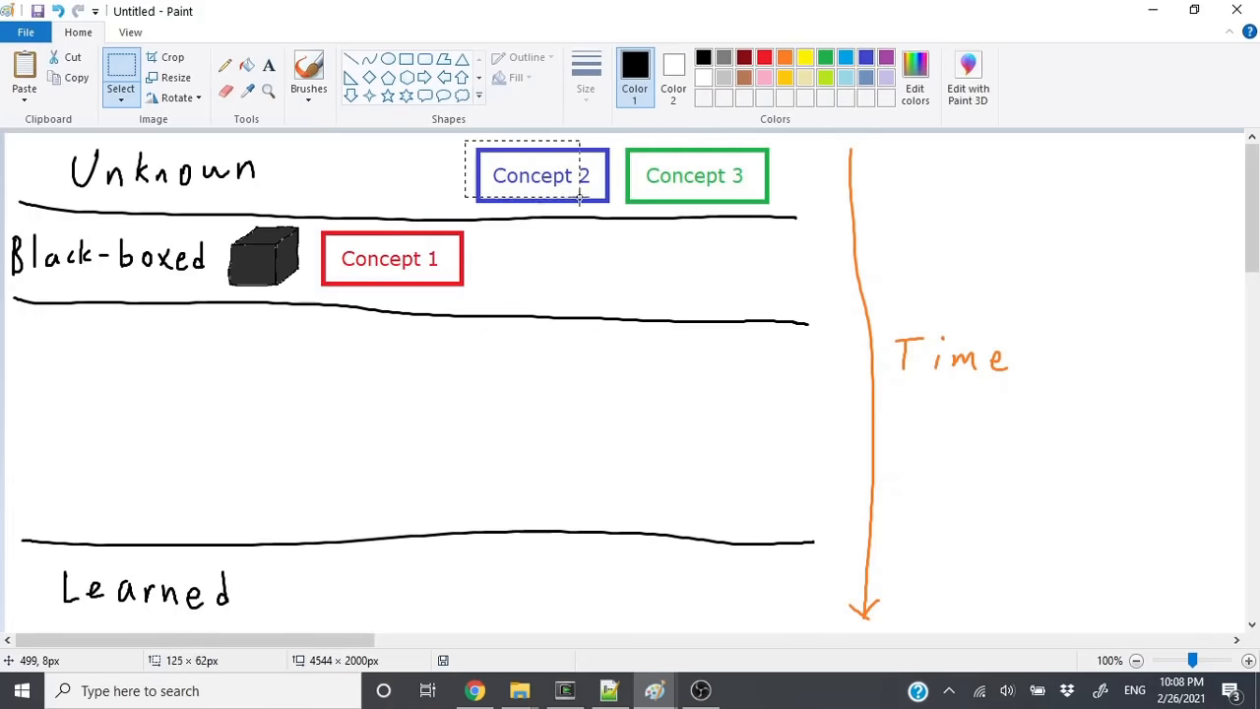
left_click_drag(539, 175, 548, 205)
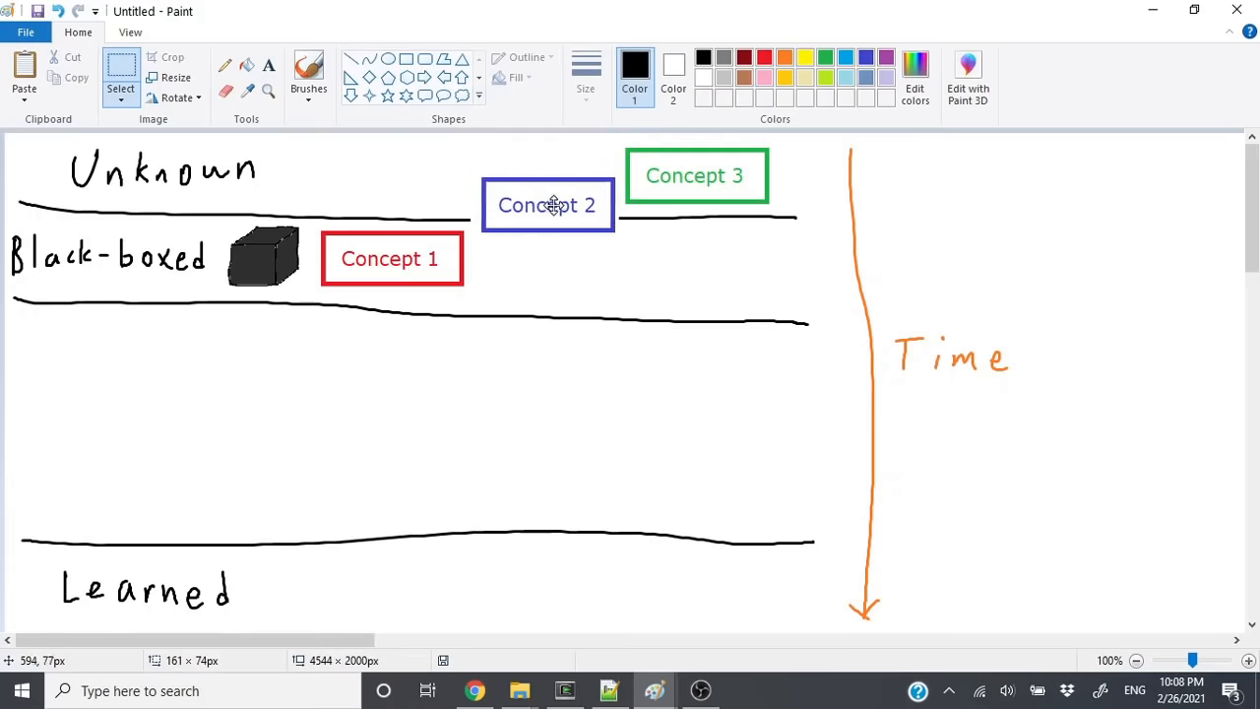
left_click_drag(547, 204, 551, 267)
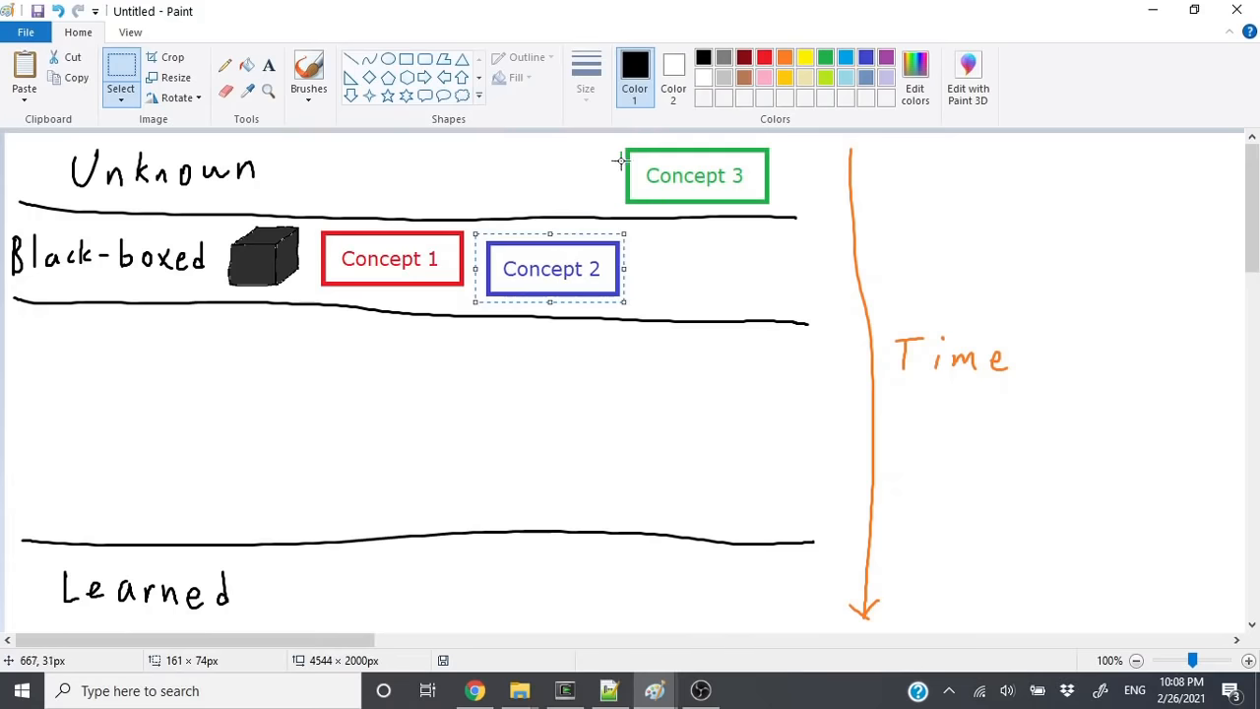
left_click(694, 175)
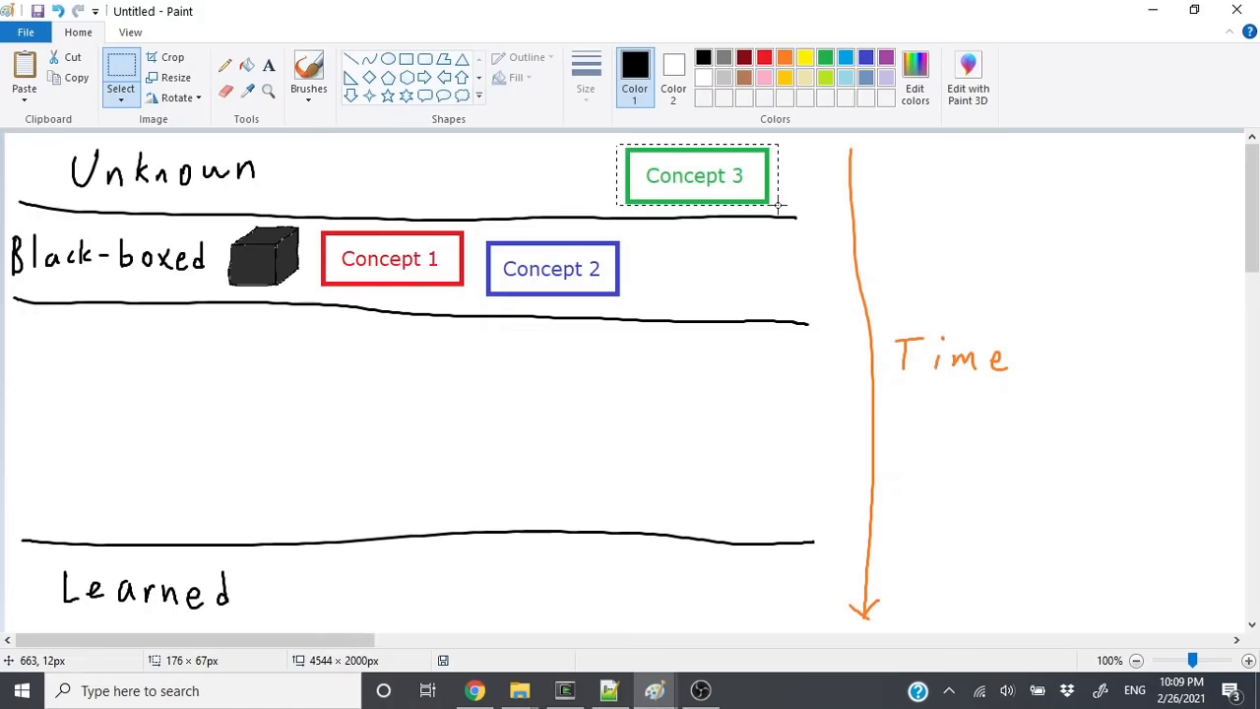
left_click_drag(697, 175, 708, 269)
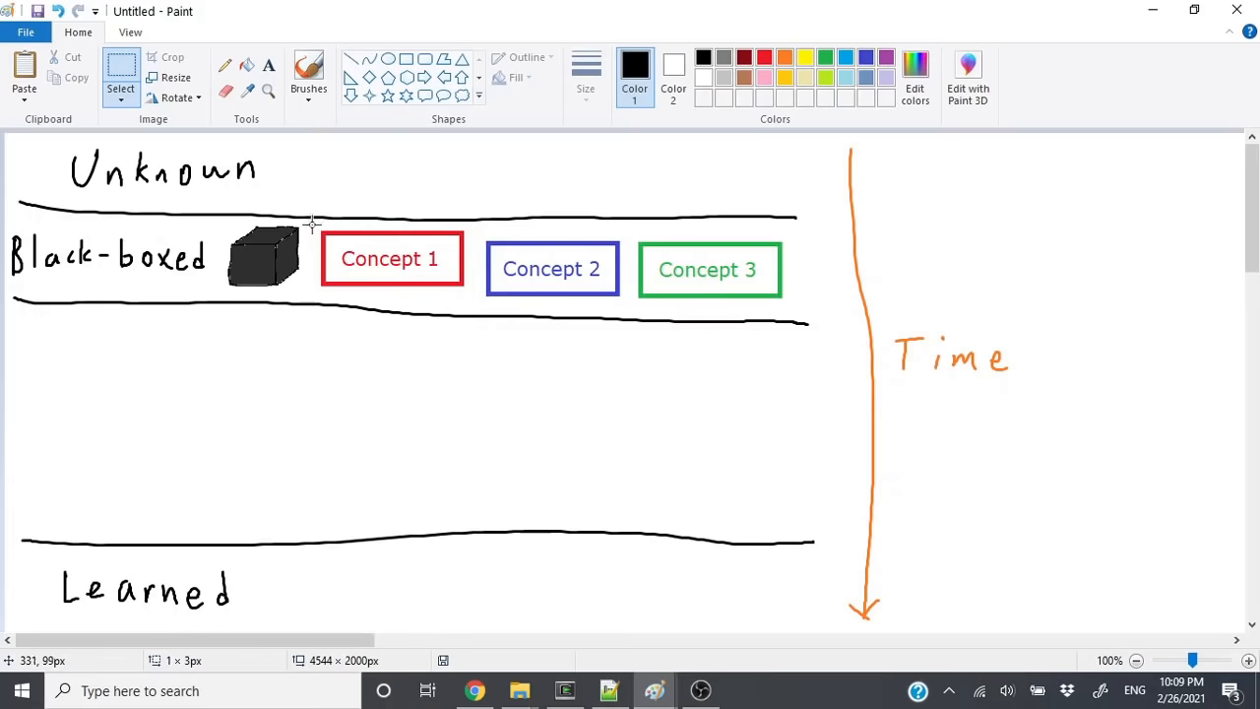
- Select Concept 1 and move it from the Black-boxed row down into the Learned row
left_click_drag(313, 225, 441, 285)
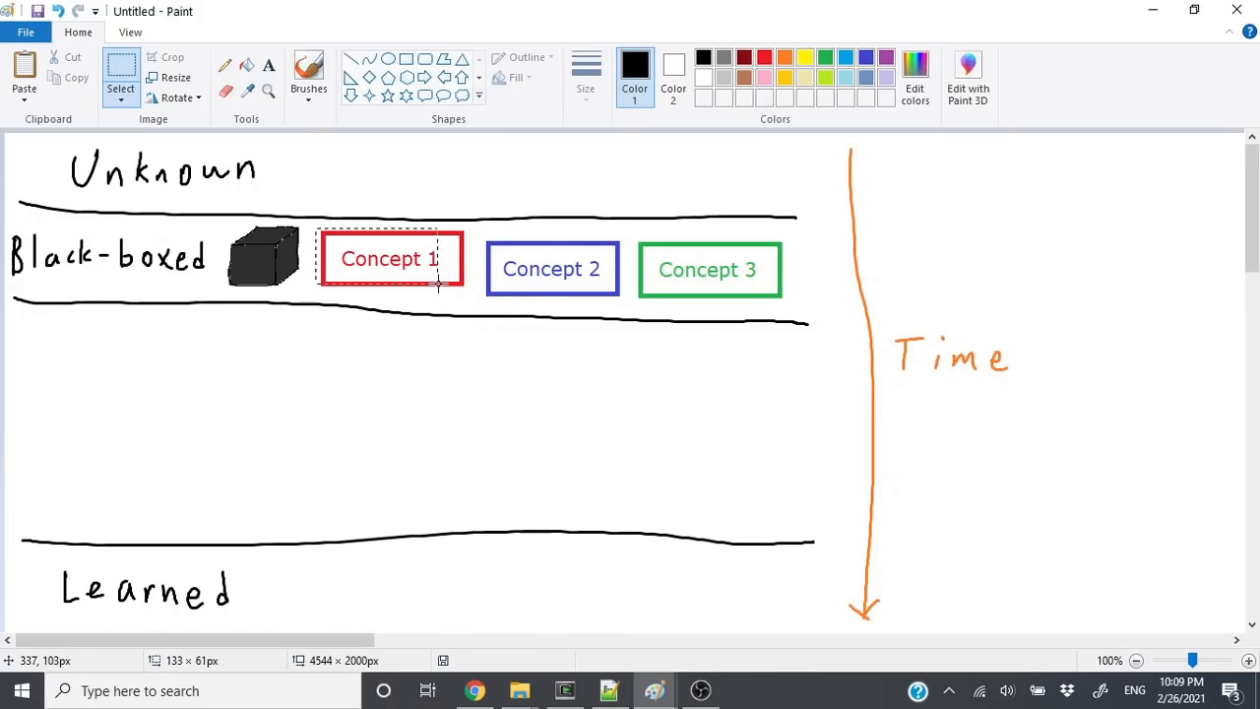
left_click(392, 258)
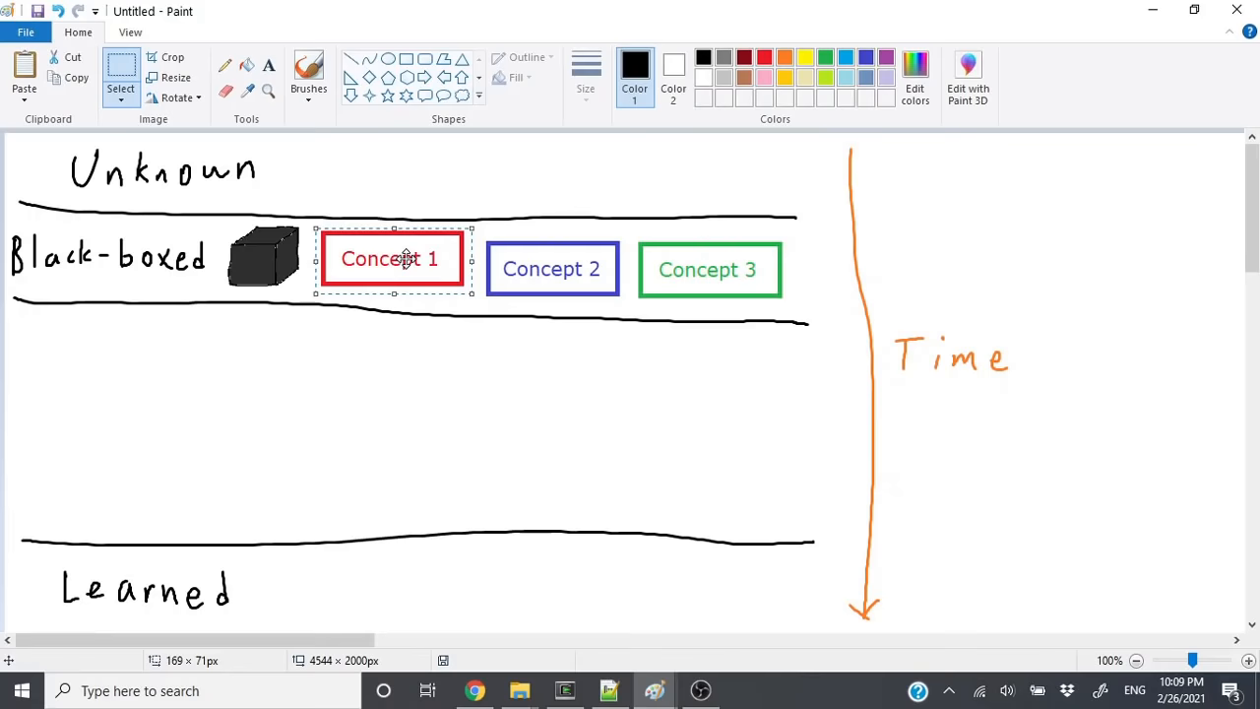
left_click_drag(391, 260, 382, 382)
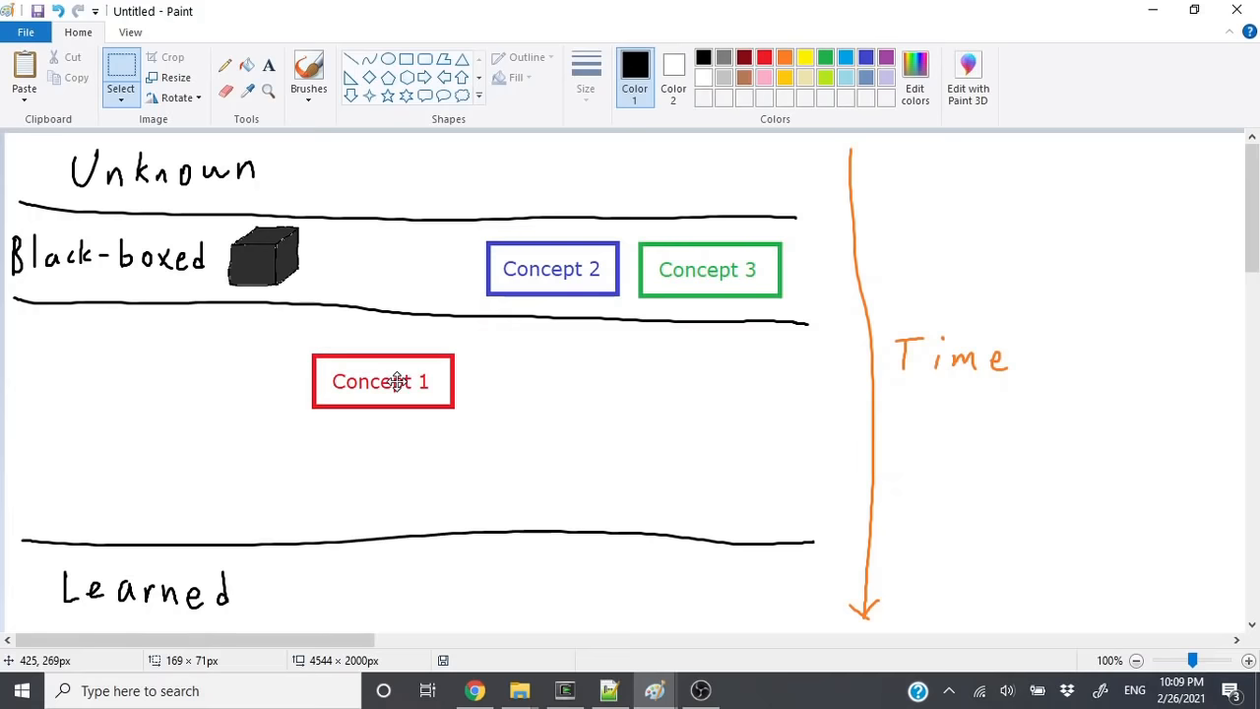
left_click_drag(381, 382, 376, 571)
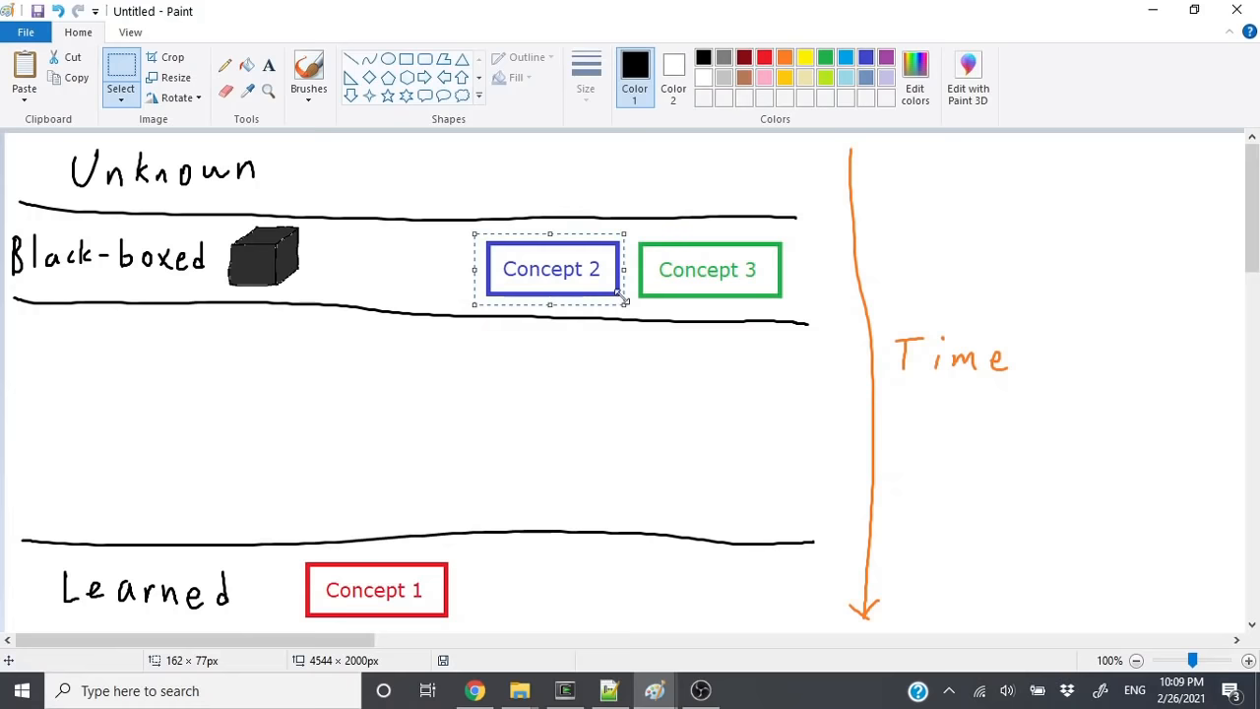
- Drag Concept 2 below the Black-boxed row toward Learned
left_click_drag(551, 267, 551, 402)
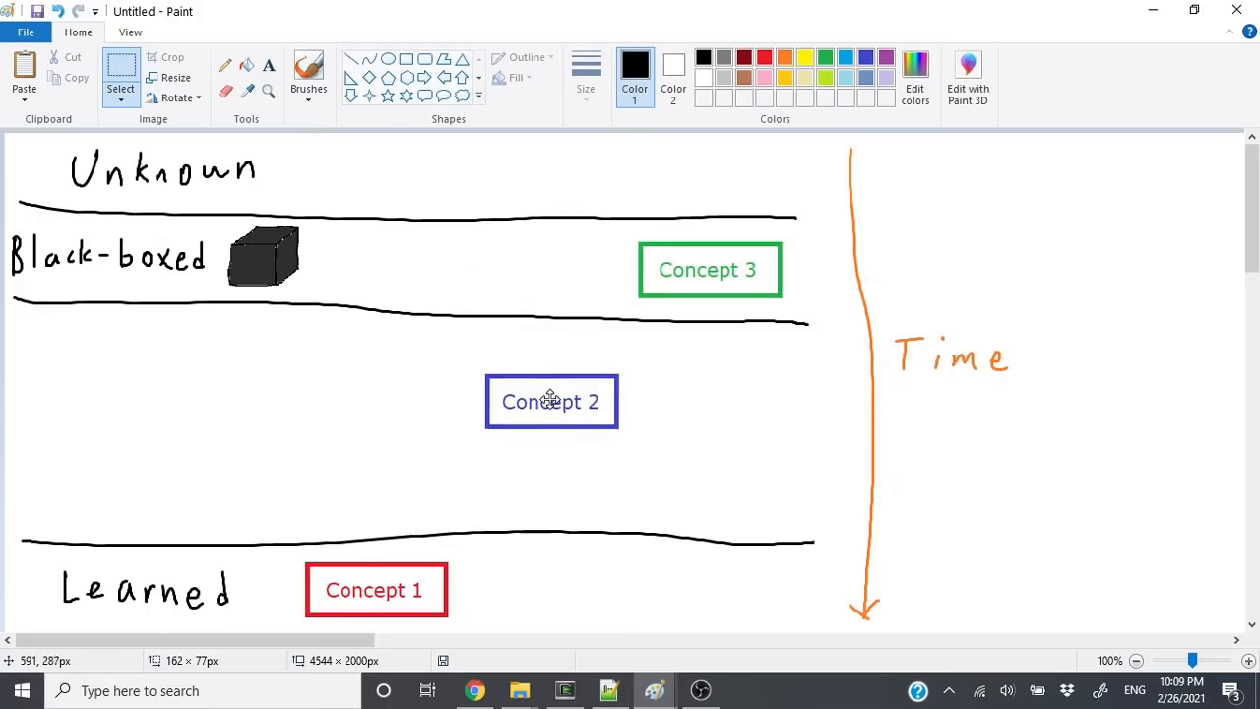
left_click_drag(551, 402, 545, 470)
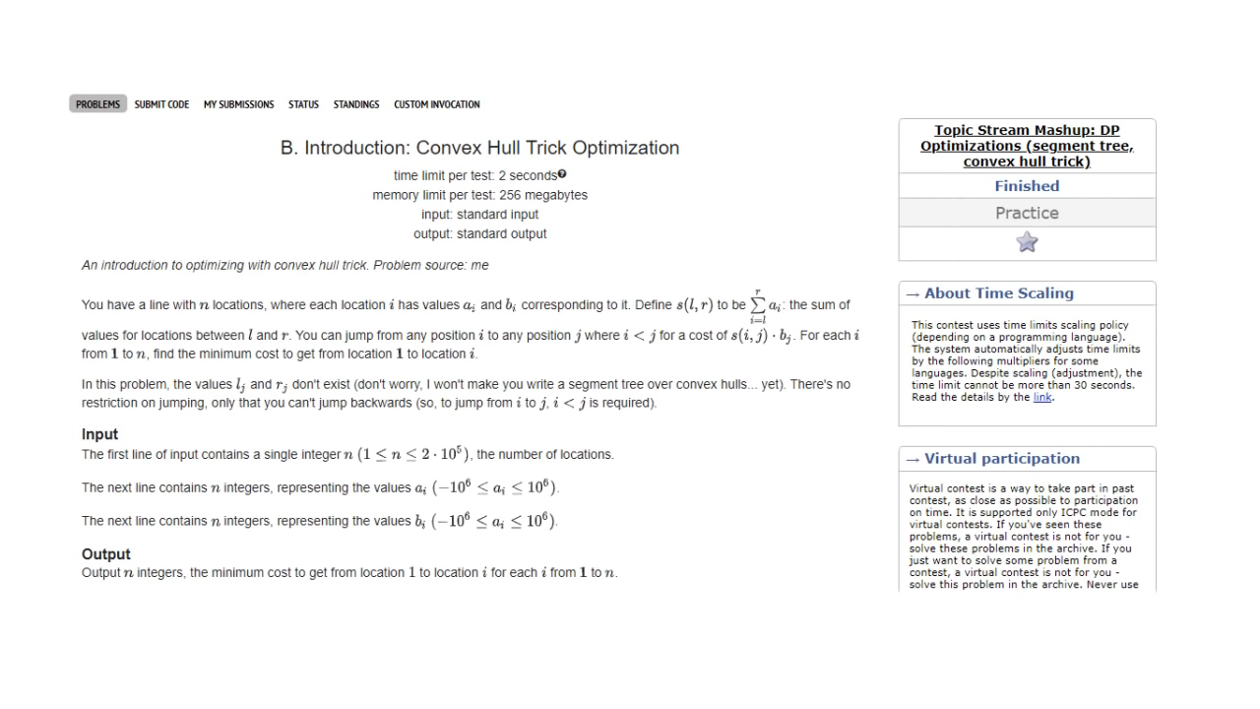
- Switch from the Paint diagram to the Codeforces contest problem and standings screenshots
left_click(354, 102)
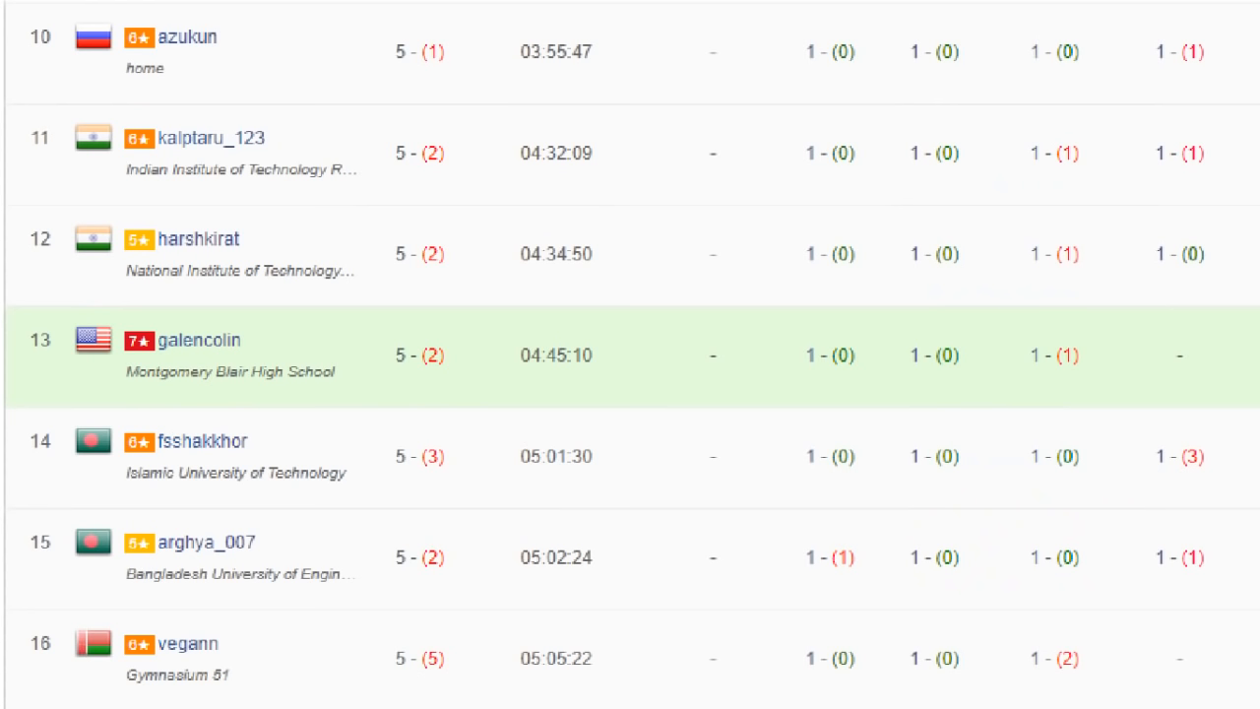